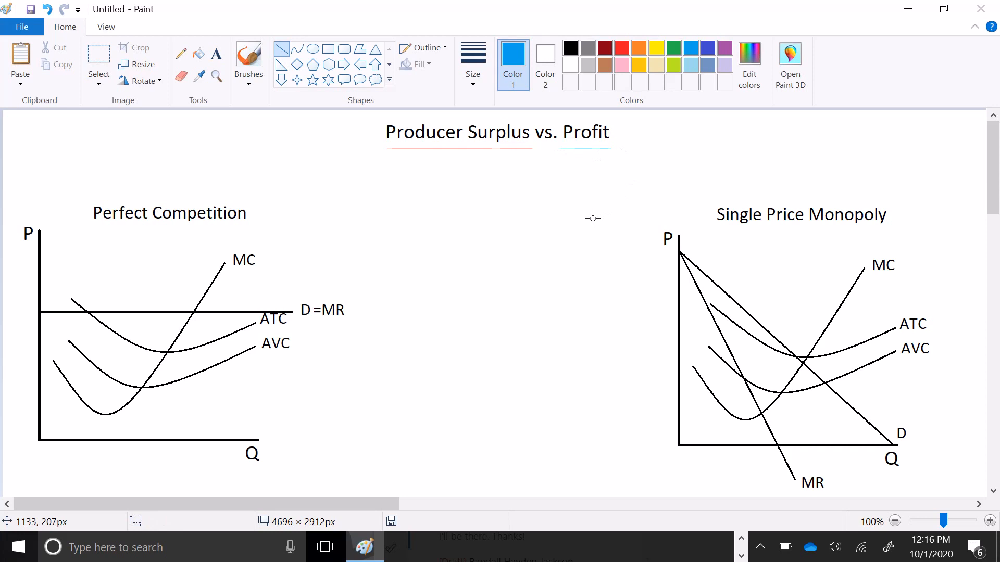
pyautogui.moveTo(530, 248)
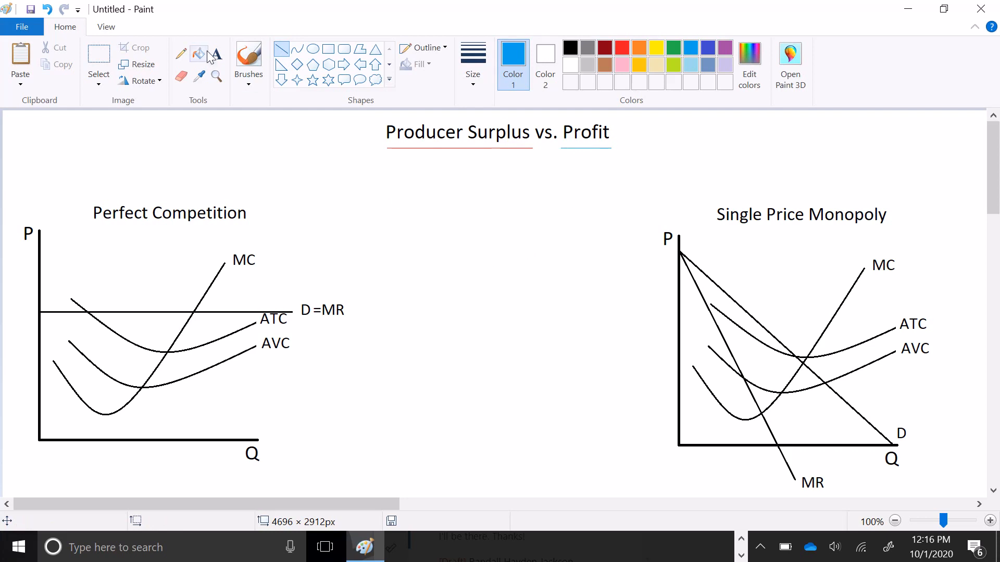
# Type the red note 'Producer Surplus: The gap between price and marginal cost.' under the title
pyautogui.write('Producer Surplus:')
pyautogui.write('The gap between price and marginal cost.')
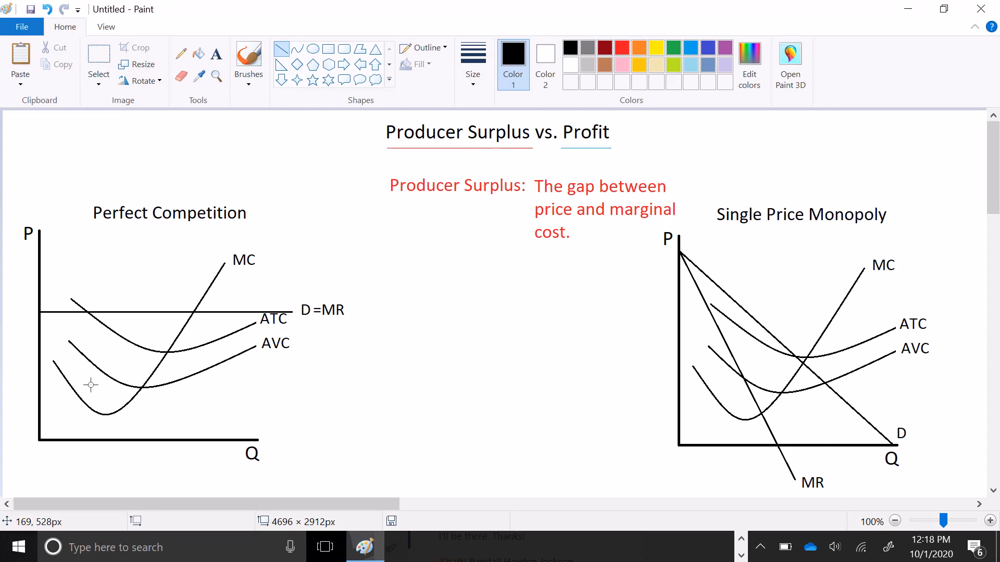
pyautogui.moveTo(188, 314)
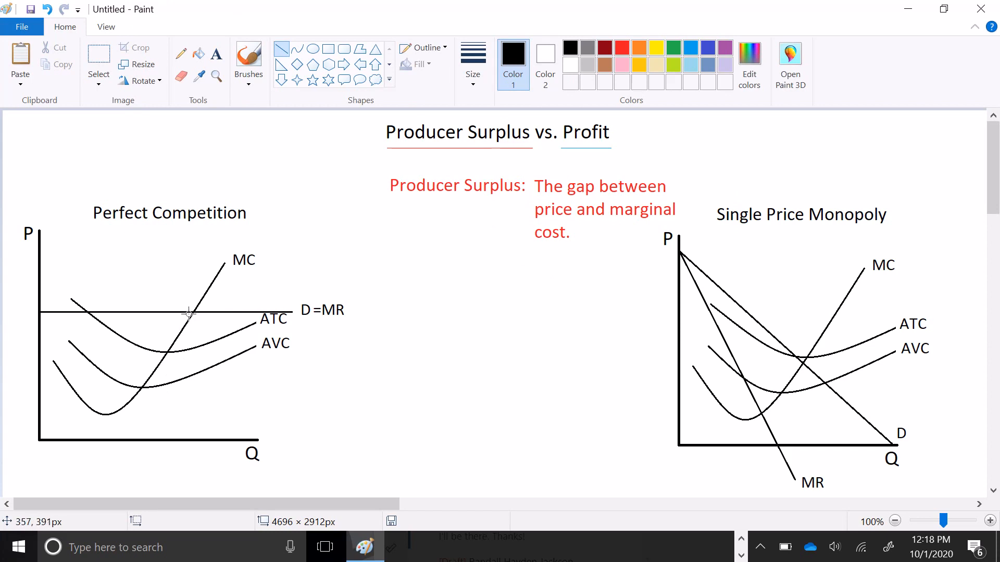
# Drop a vertical line from the MC–D=MR intersection to the Q axis and switch to red
pyautogui.moveTo(191, 314); pyautogui.dragTo(196, 416)
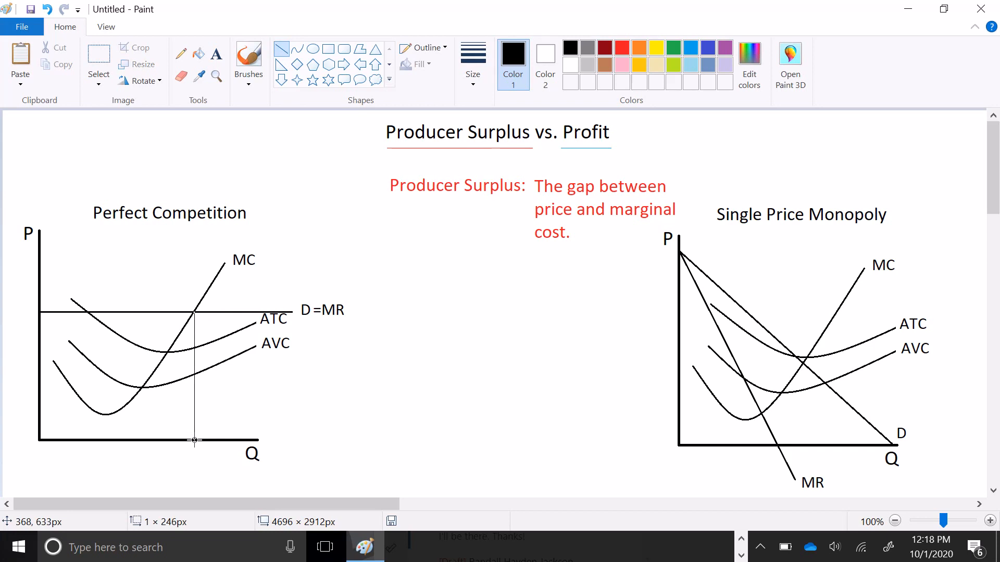
pyautogui.moveTo(341, 359)
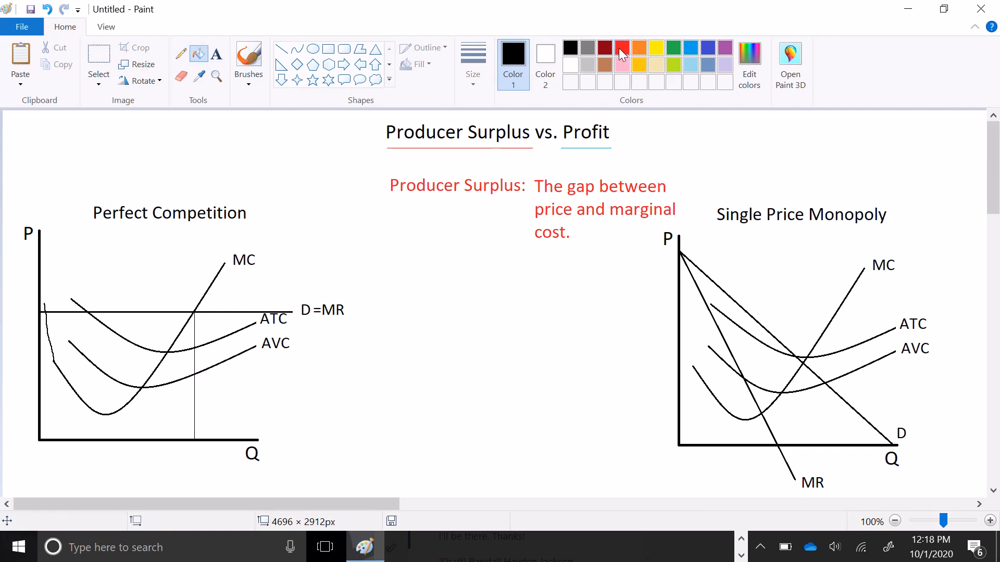
pyautogui.click(116, 342)
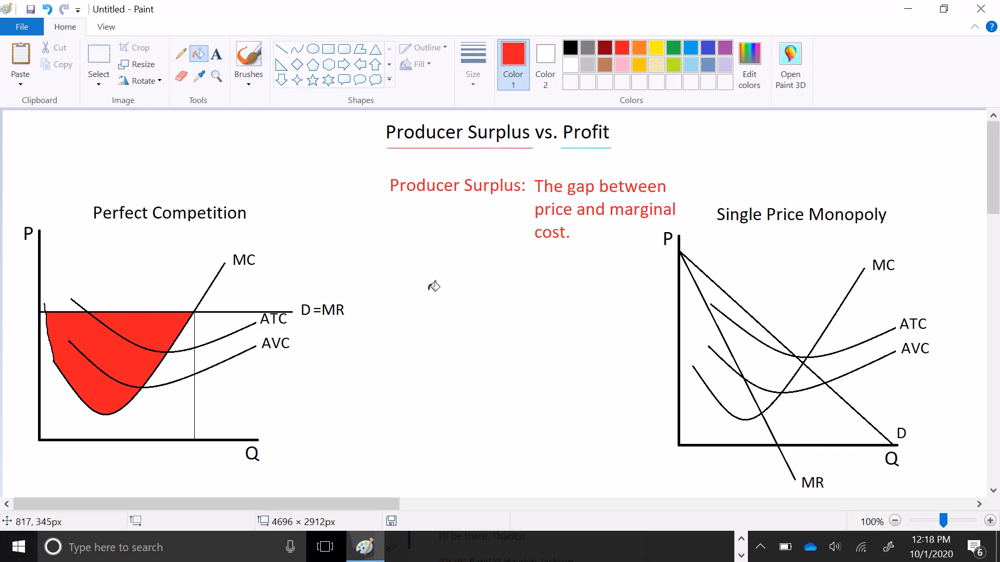
pyautogui.moveTo(430, 291)
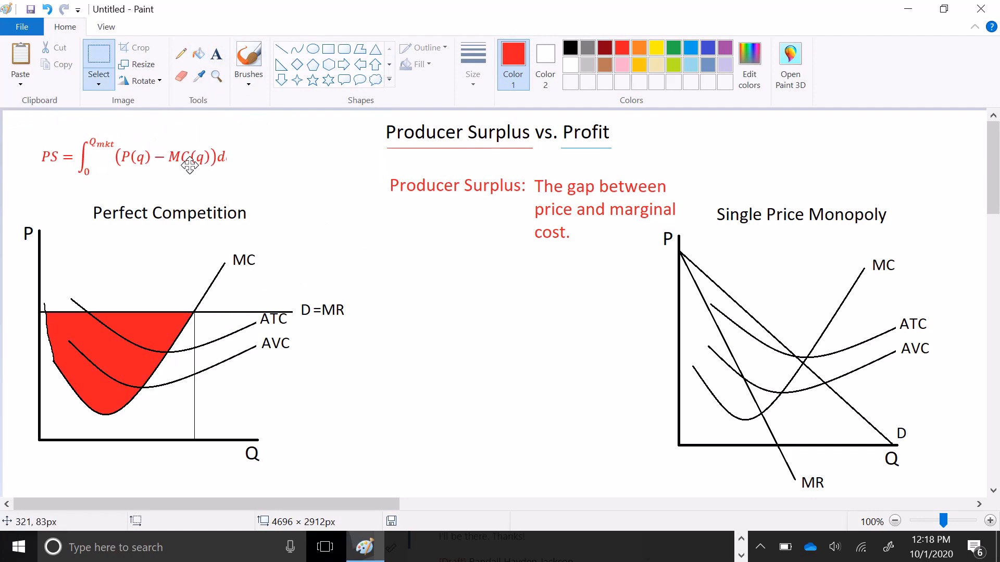
# Move the pasted integral formula PS = ∫(P(q) − MC(q))dq under the definition
pyautogui.moveTo(168, 157); pyautogui.dragTo(491, 286)
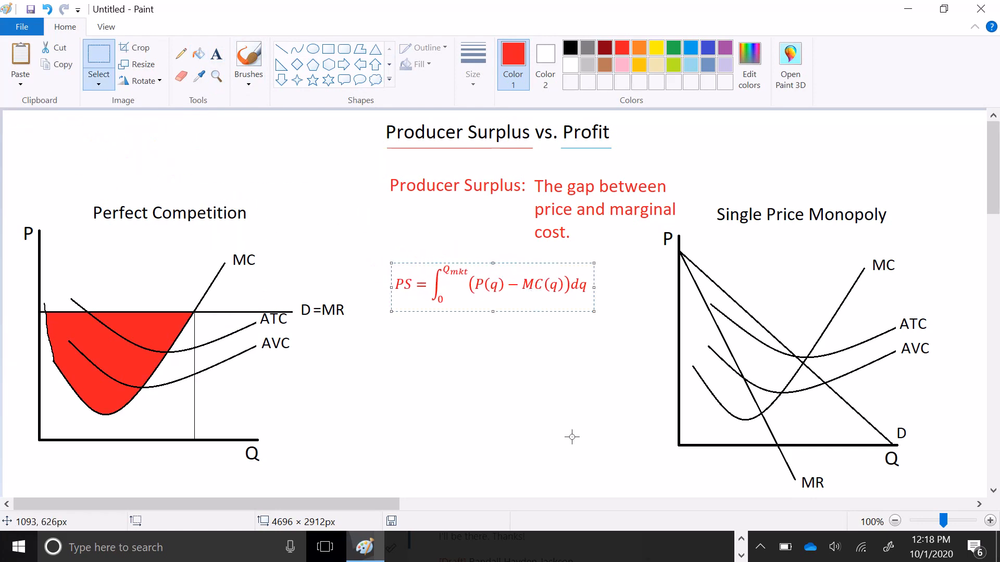
pyautogui.moveTo(421, 392)
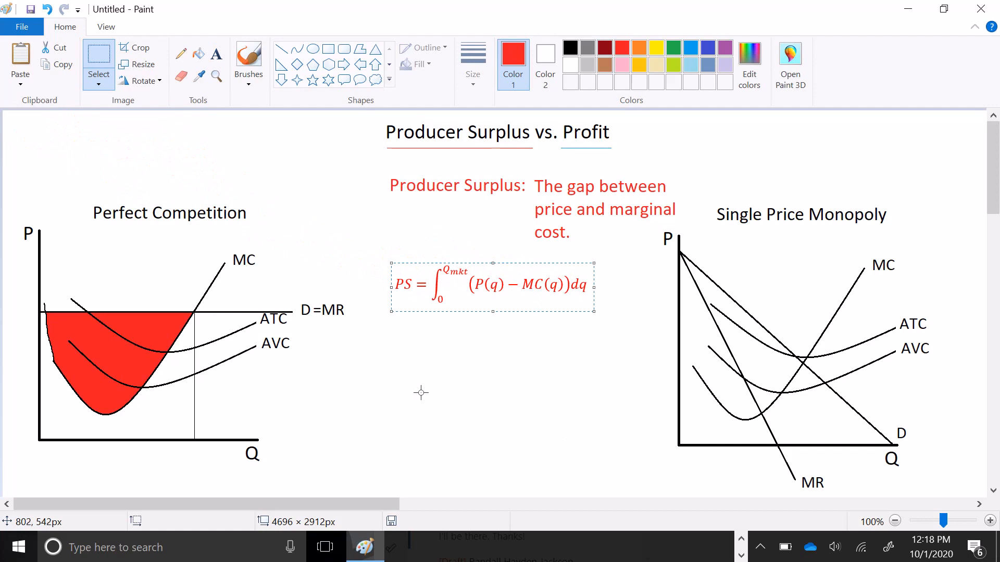
pyautogui.moveTo(423, 391)
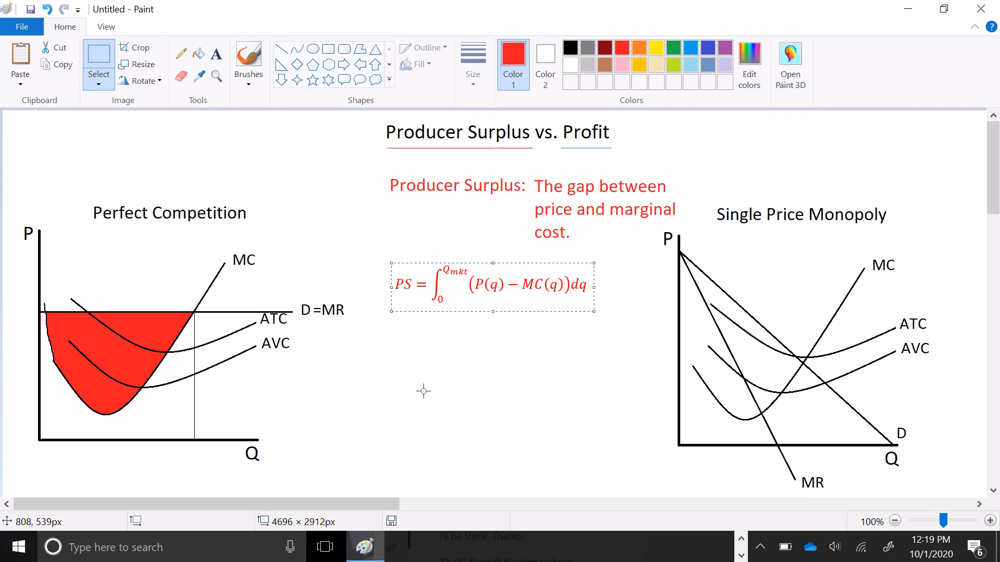
pyautogui.moveTo(171, 341)
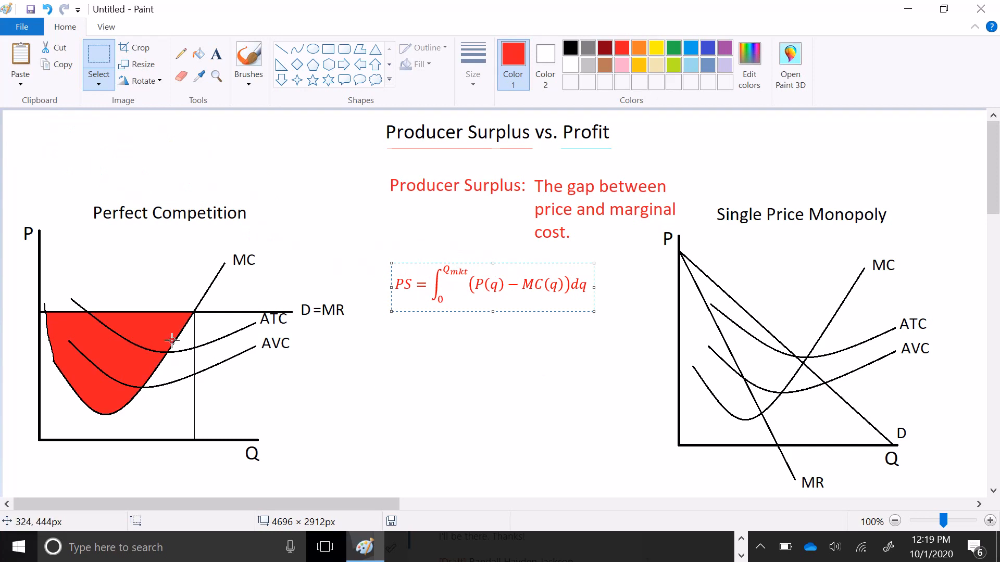
pyautogui.moveTo(54, 396)
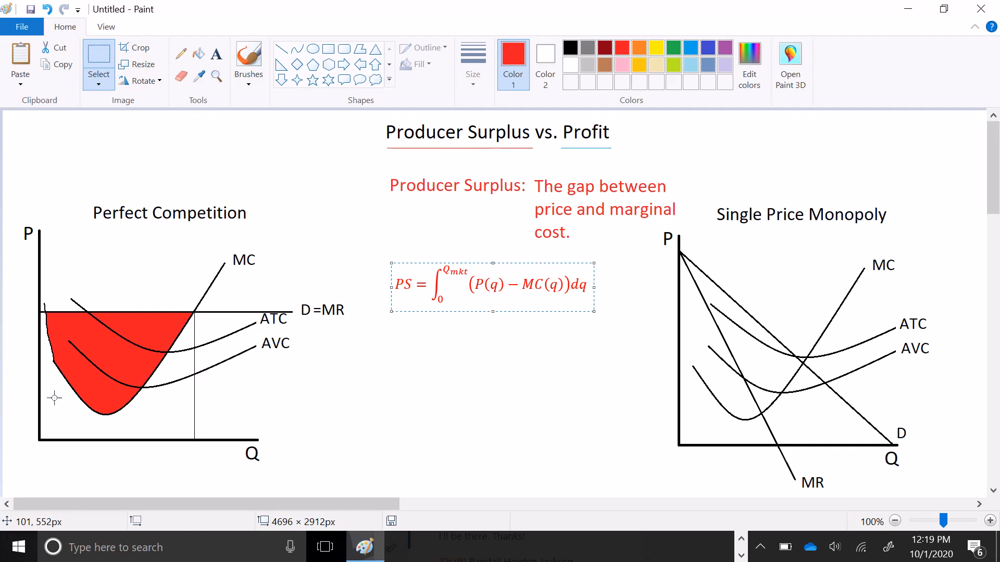
pyautogui.moveTo(183, 354)
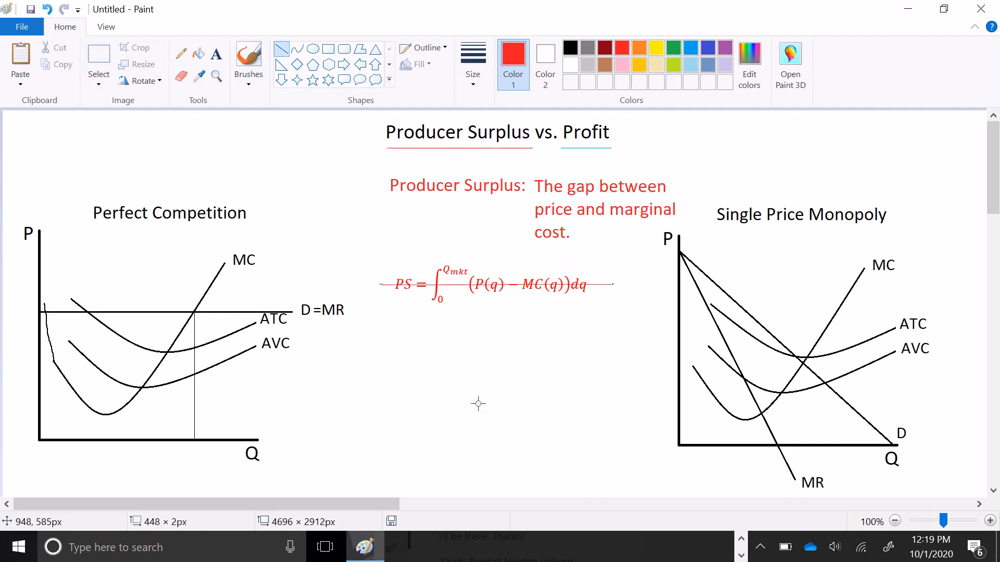
pyautogui.moveTo(267, 60)
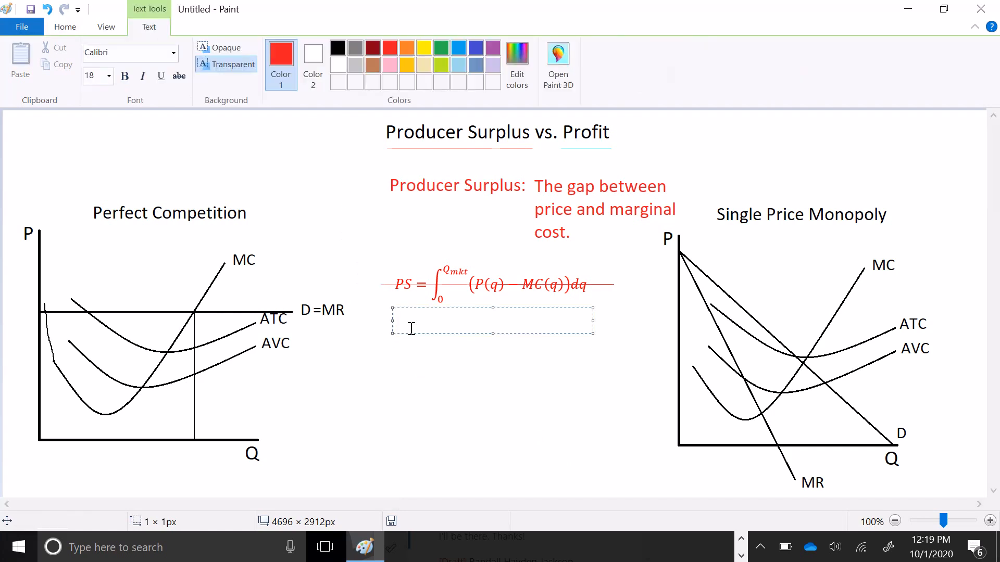
# Add the red formula PS=Q(P-AVC) beneath the crossed-out integral
pyautogui.write('PS')
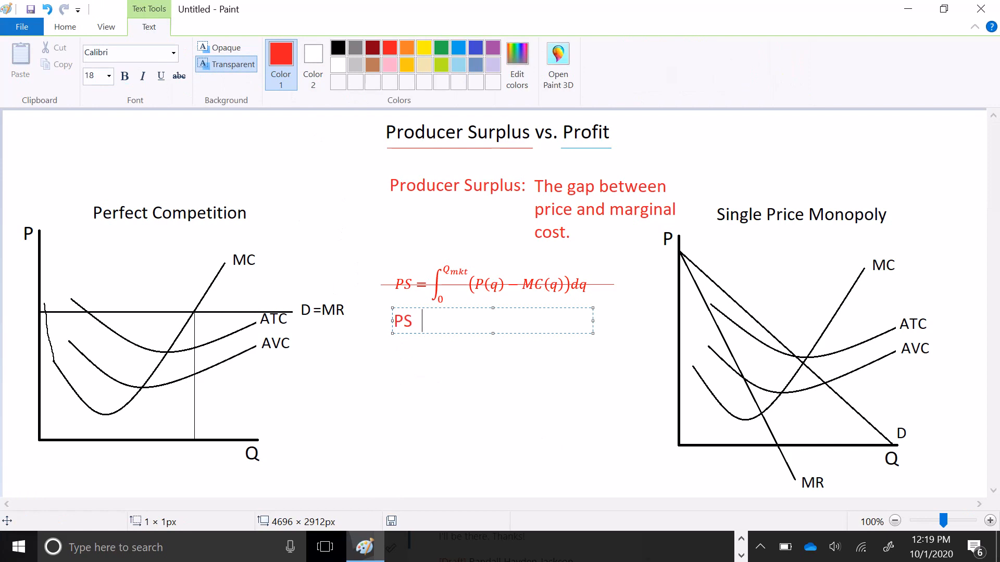
pyautogui.write('=Q(')
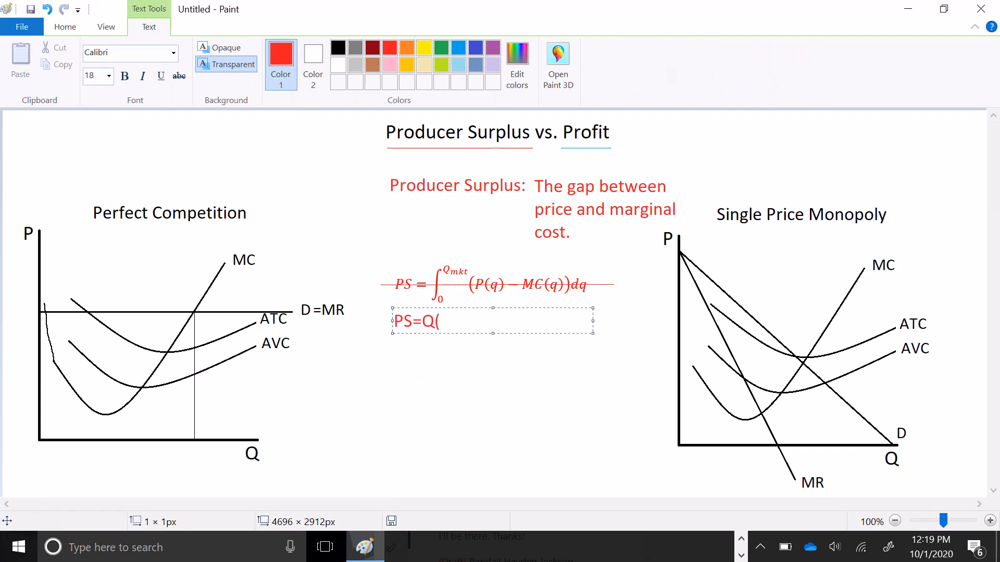
pyautogui.write('P-')
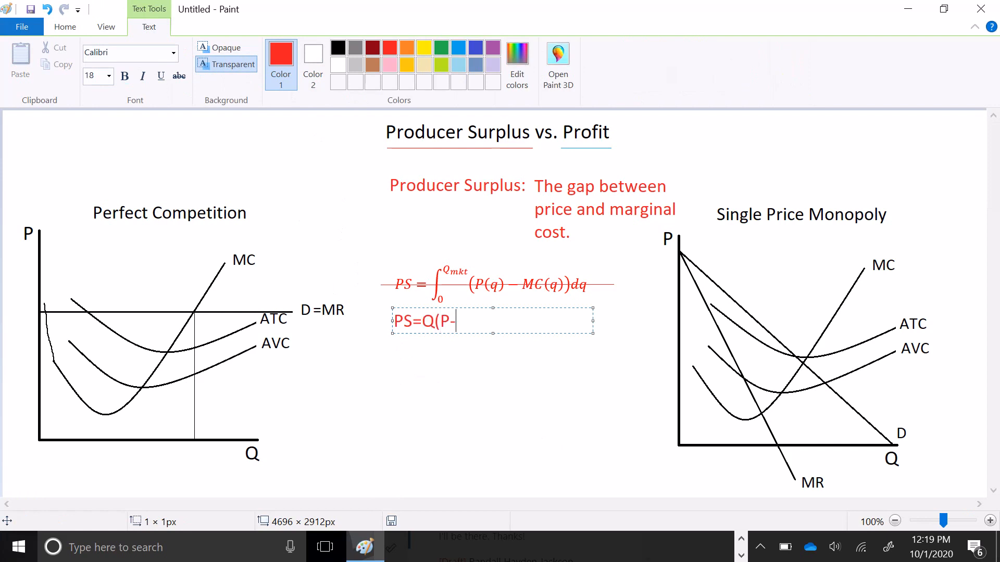
pyautogui.write('AV')
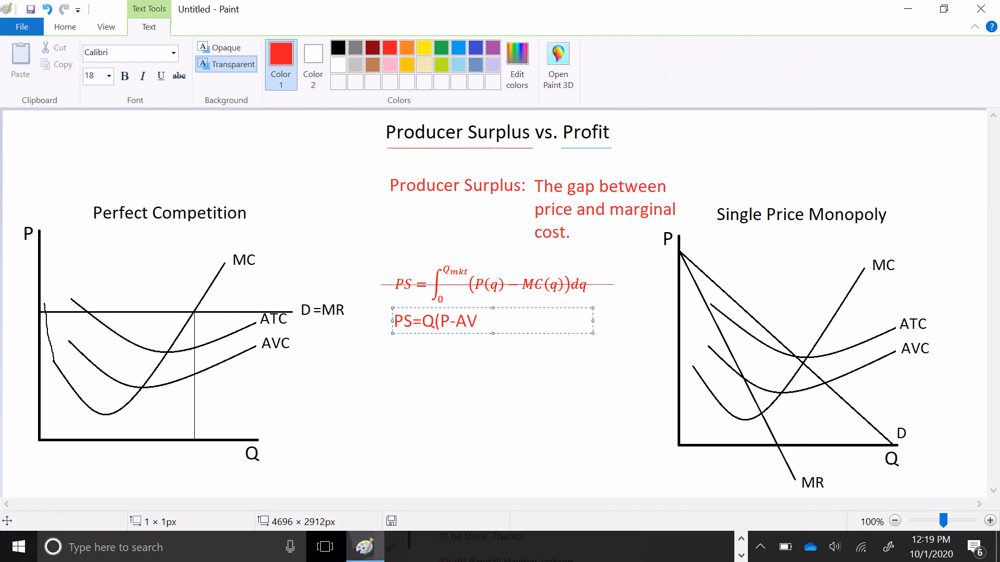
pyautogui.write('C)')
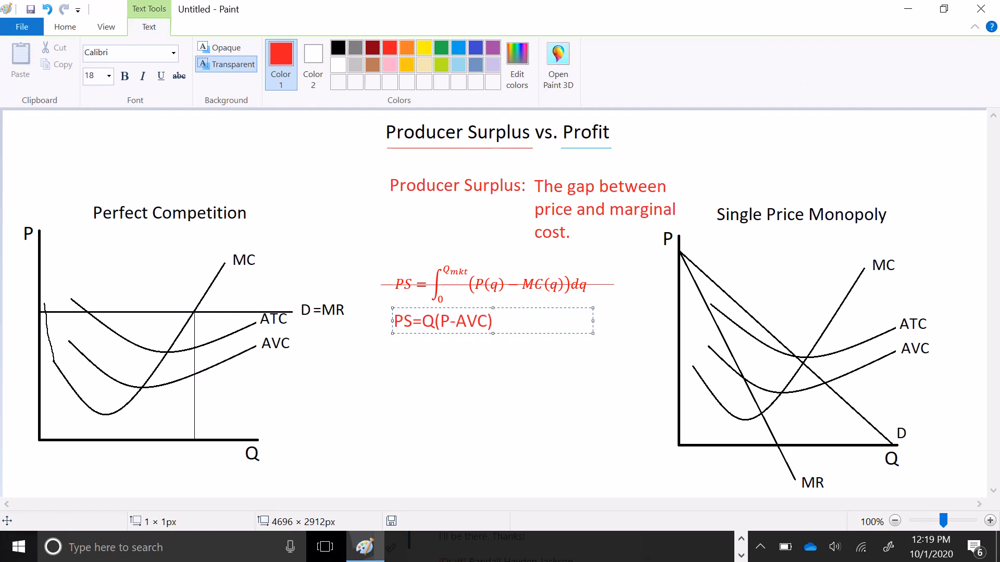
pyautogui.click(491, 321)
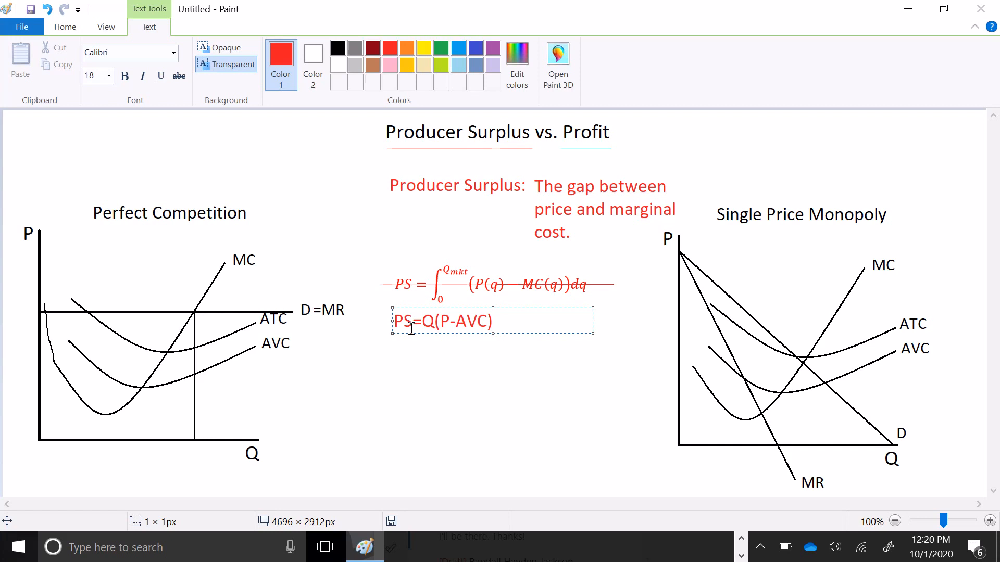
pyautogui.moveTo(117, 360)
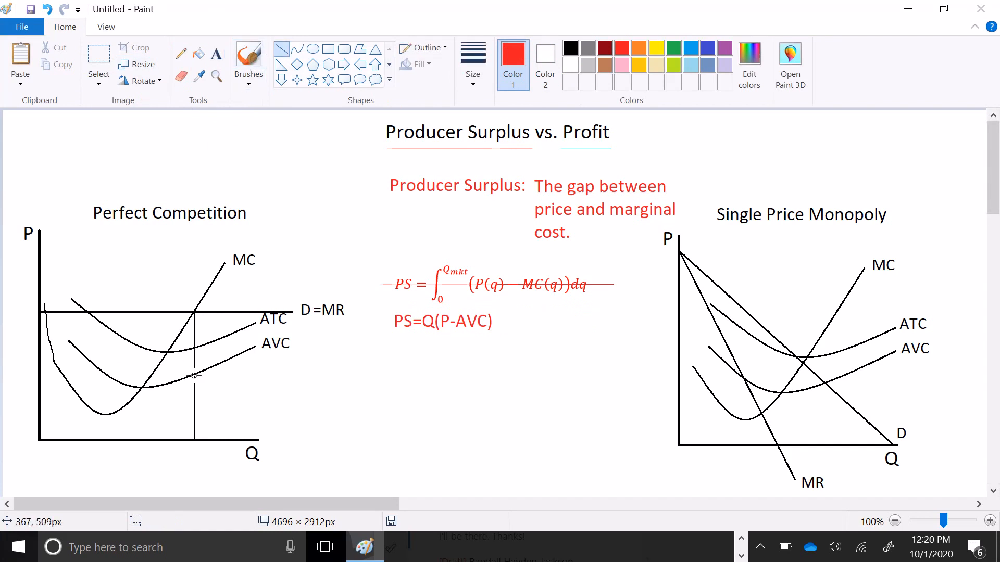
pyautogui.moveTo(194, 373)
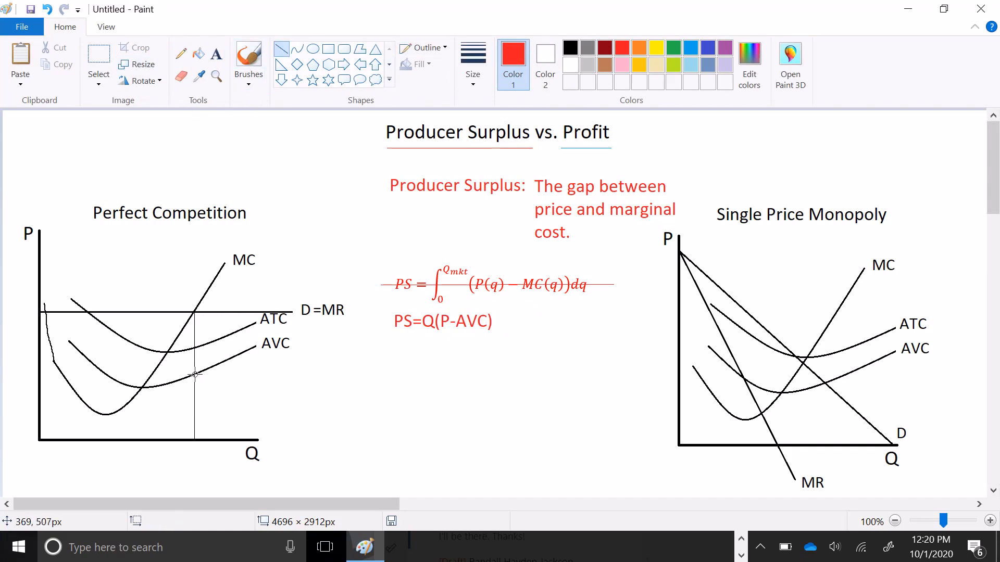
# Draw the rectangle's bottom edge at the AVC level and label it AVC in red
pyautogui.moveTo(57, 373); pyautogui.dragTo(195, 372)
pyautogui.write('A')
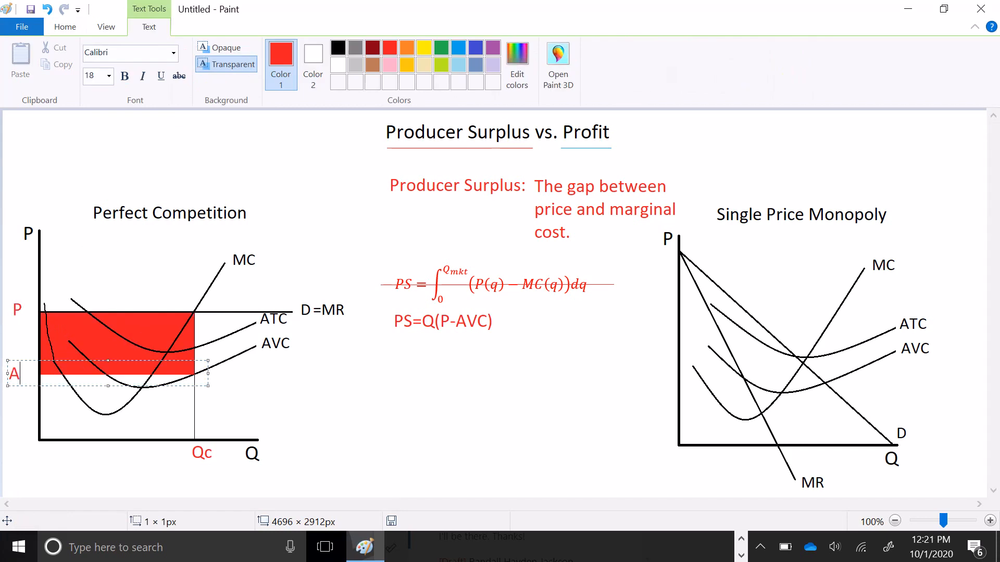
pyautogui.write('VC')
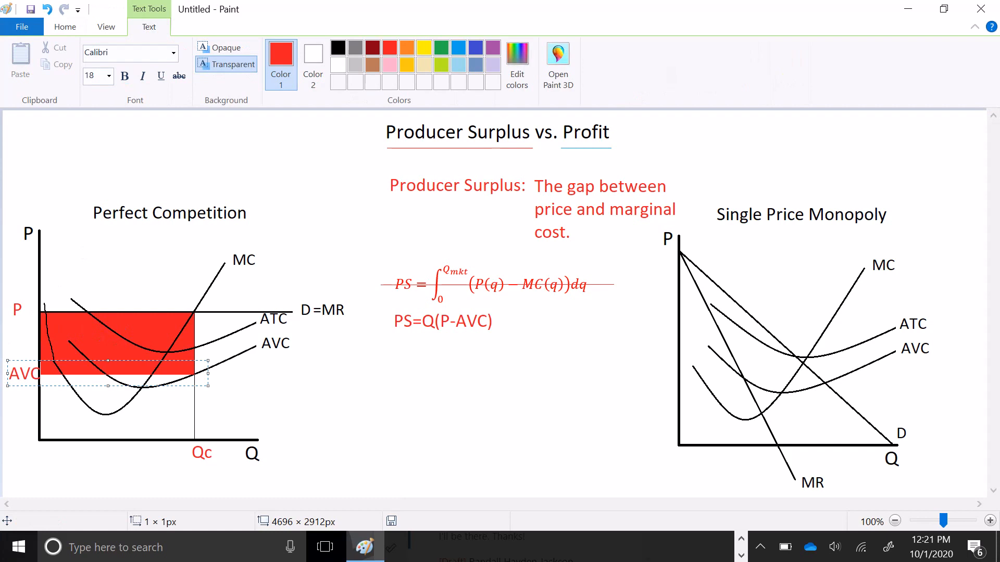
pyautogui.click(374, 410)
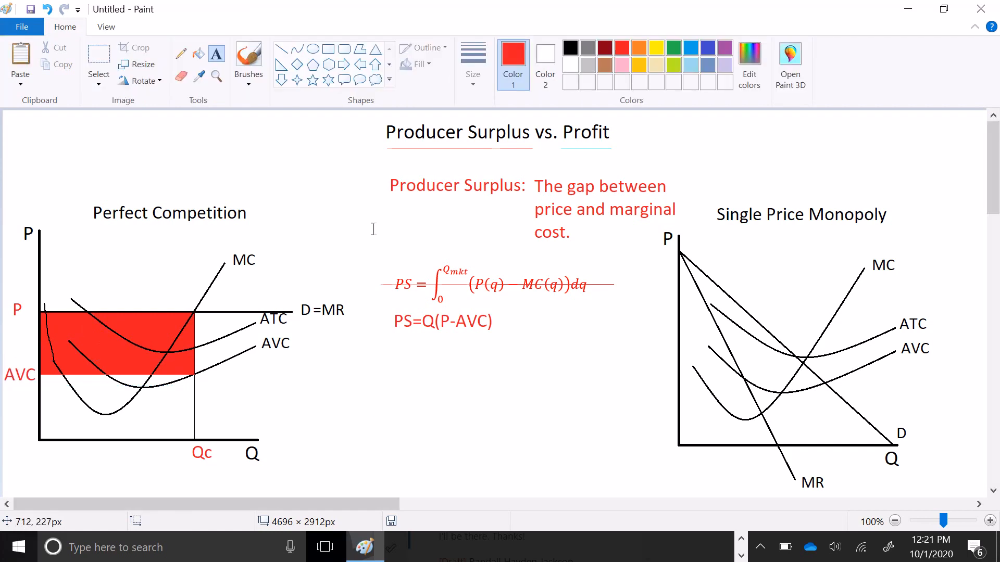
# Type the blue formula Profit=Q(P-ATC) under the PS formula
pyautogui.write('Profit=Q(P-ATC)')
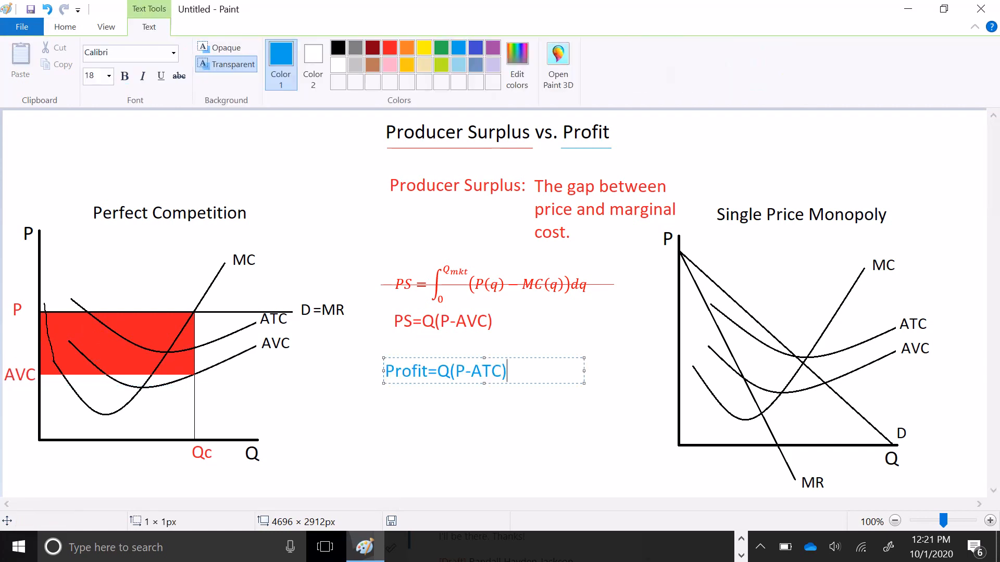
pyautogui.moveTo(248, 351)
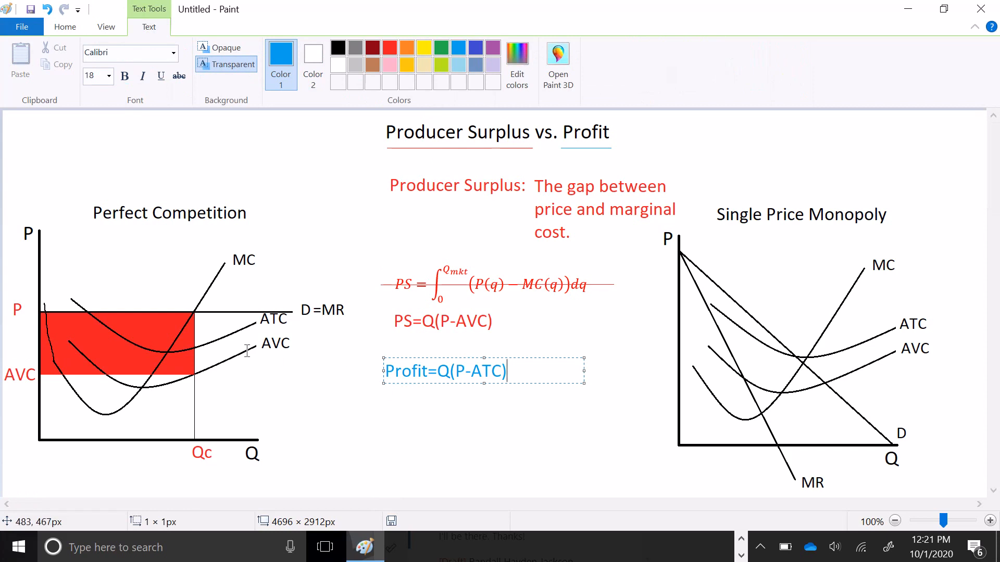
pyautogui.moveTo(147, 44)
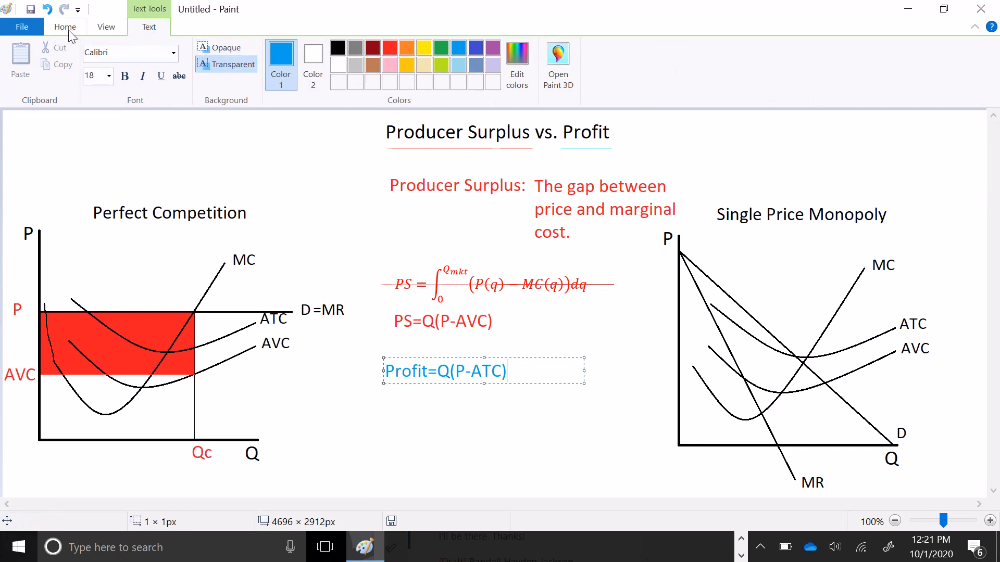
pyautogui.moveTo(132, 237)
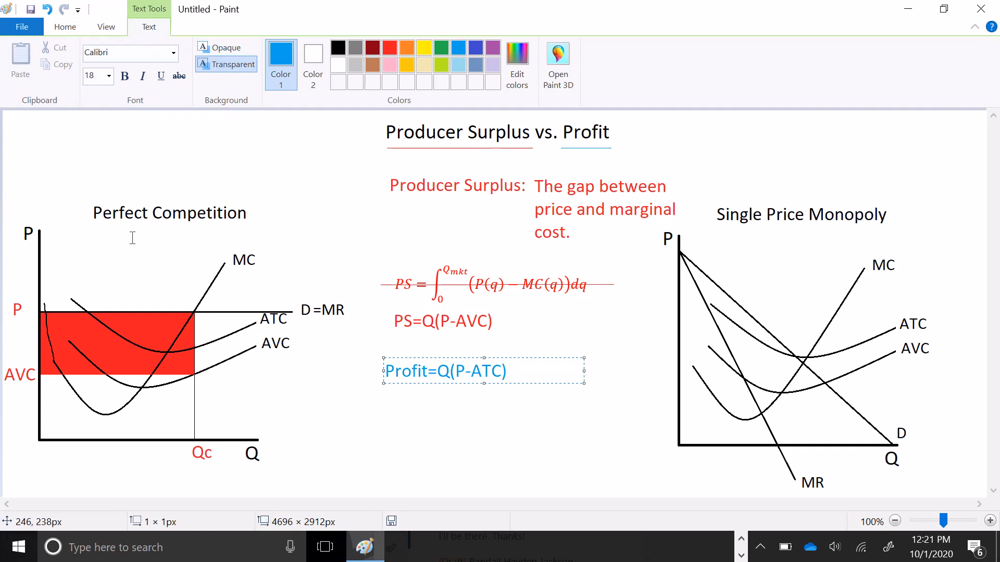
pyautogui.moveTo(220, 383)
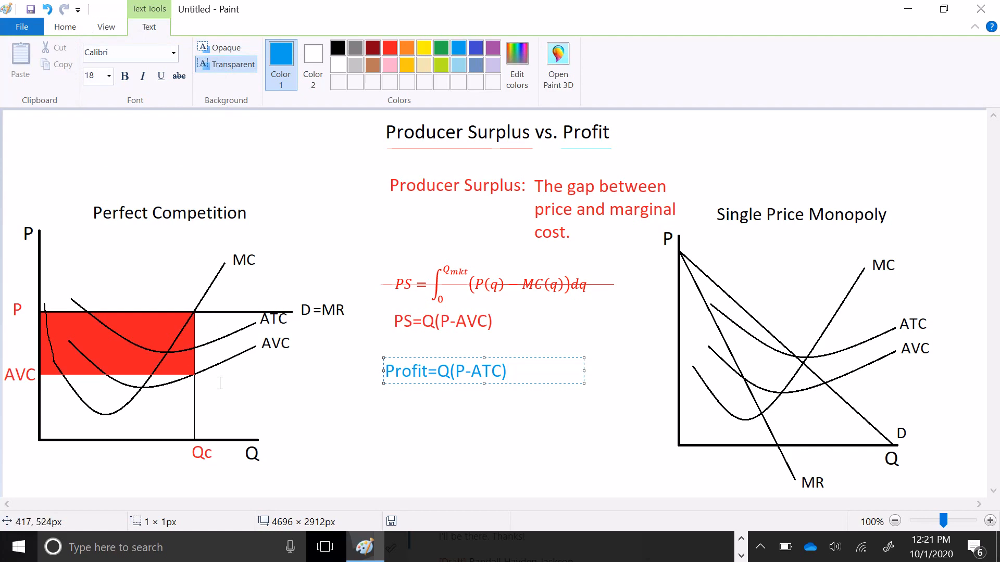
pyautogui.moveTo(181, 64)
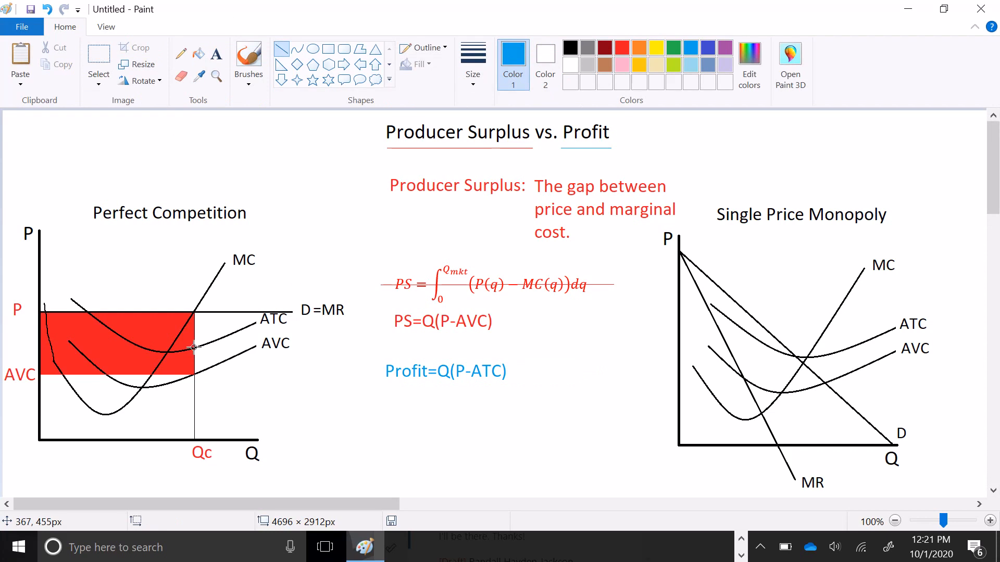
pyautogui.moveTo(195, 444)
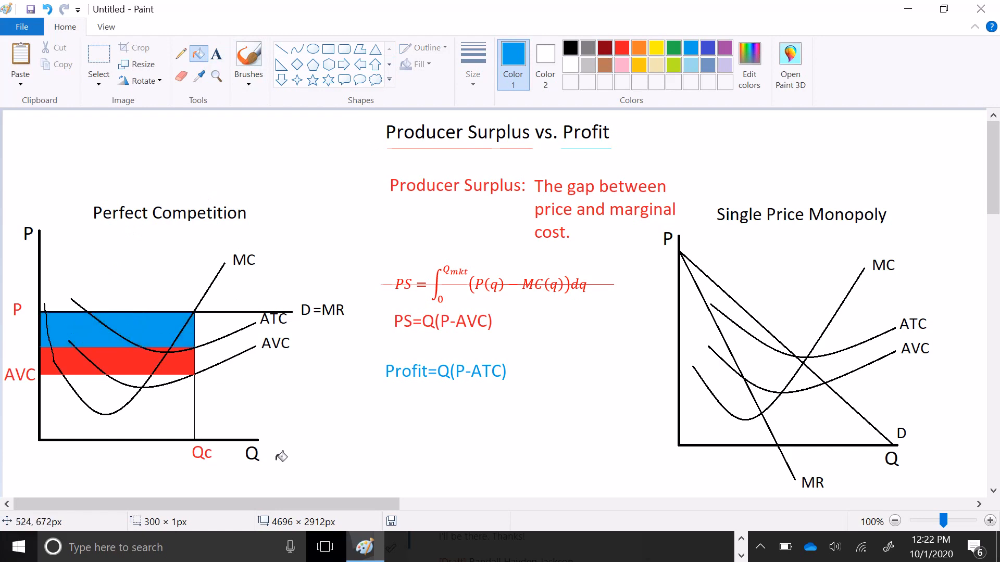
pyautogui.moveTo(263, 442)
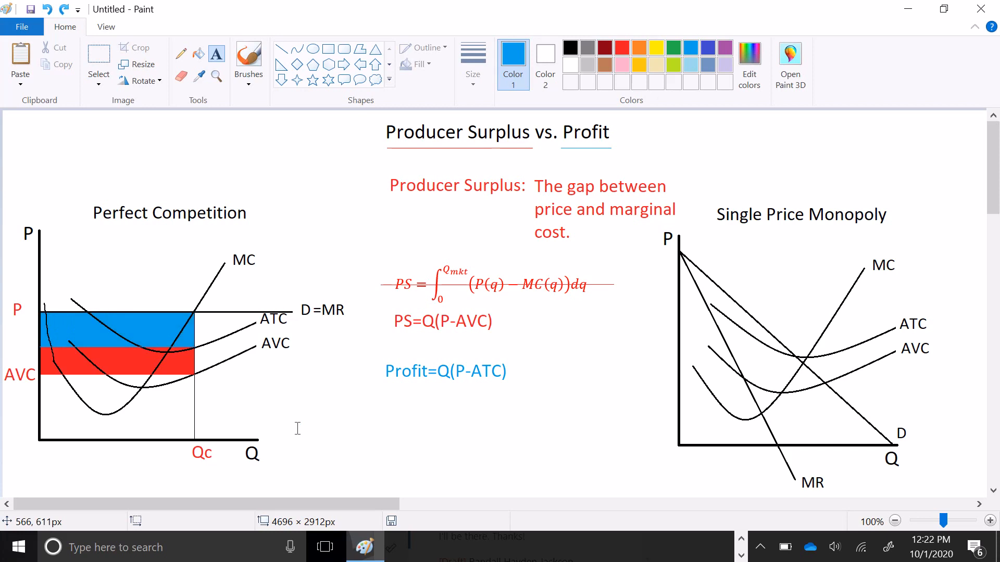
# Undo the blue fill so the perfect competition rectangle is solid red again
pyautogui.click(117, 325)
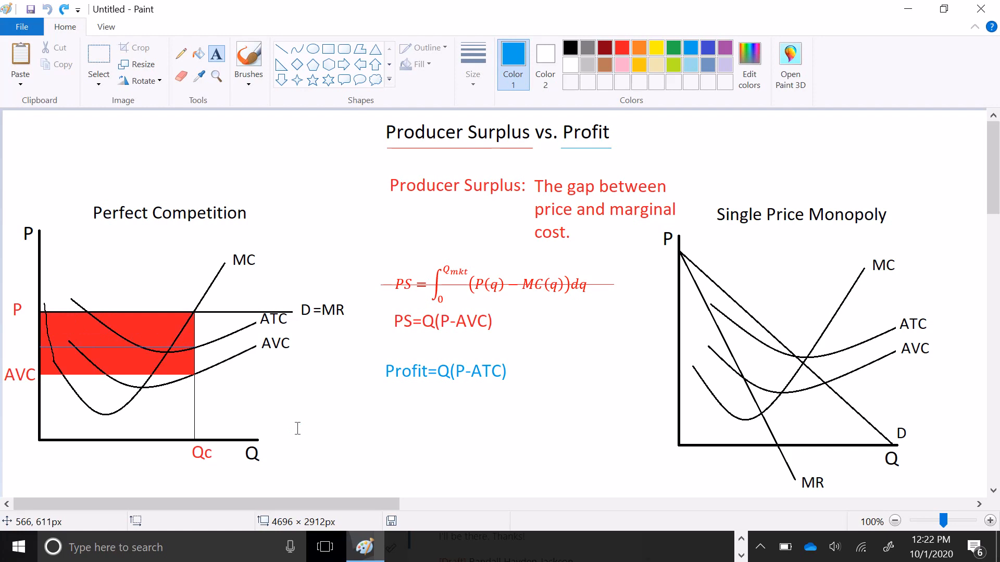
pyautogui.moveTo(264, 36)
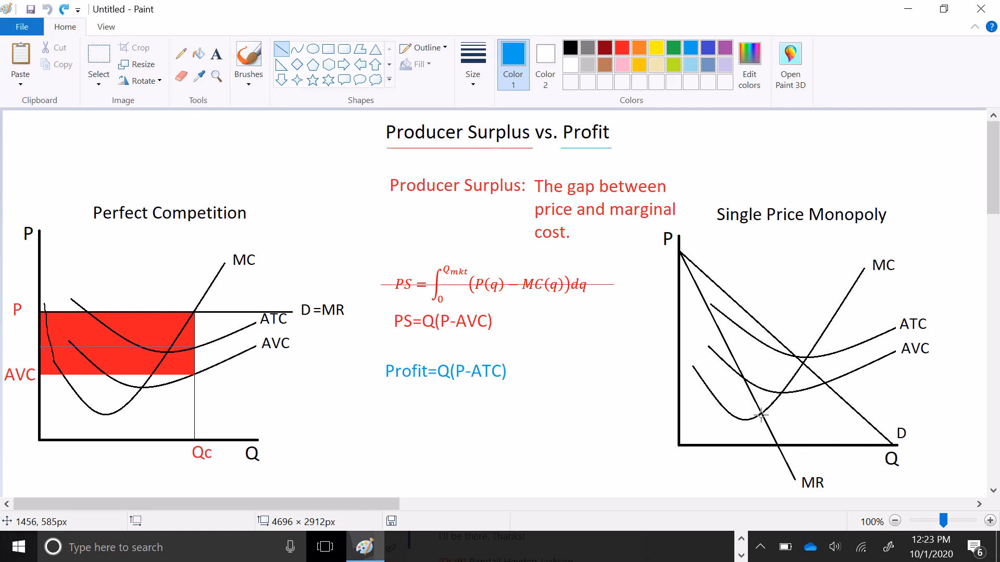
# Draw a vertical line from the MR–MC intersection down to the quantity axis
pyautogui.moveTo(760, 415); pyautogui.dragTo(761, 445)
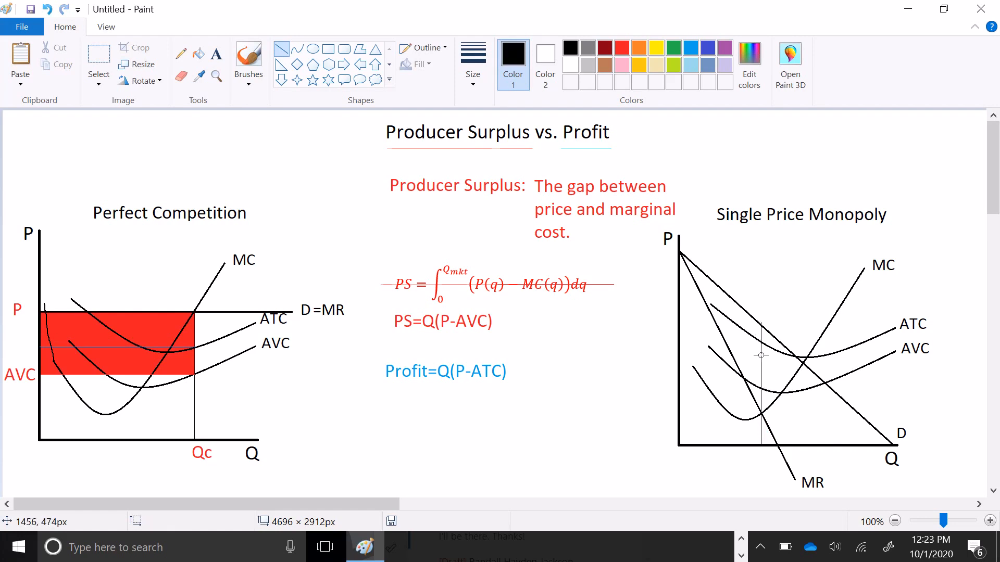
pyautogui.moveTo(720, 345)
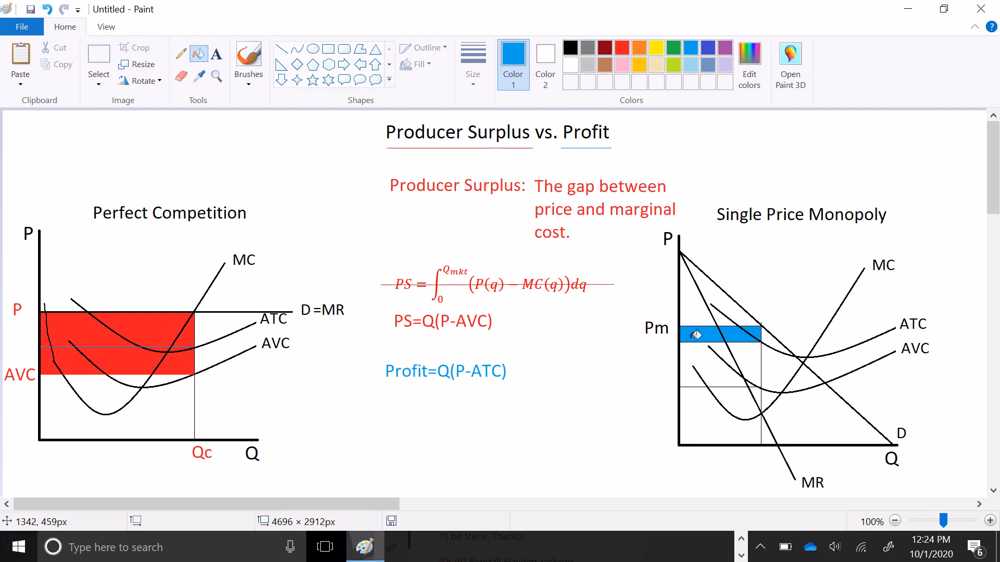
pyautogui.moveTo(413, 70)
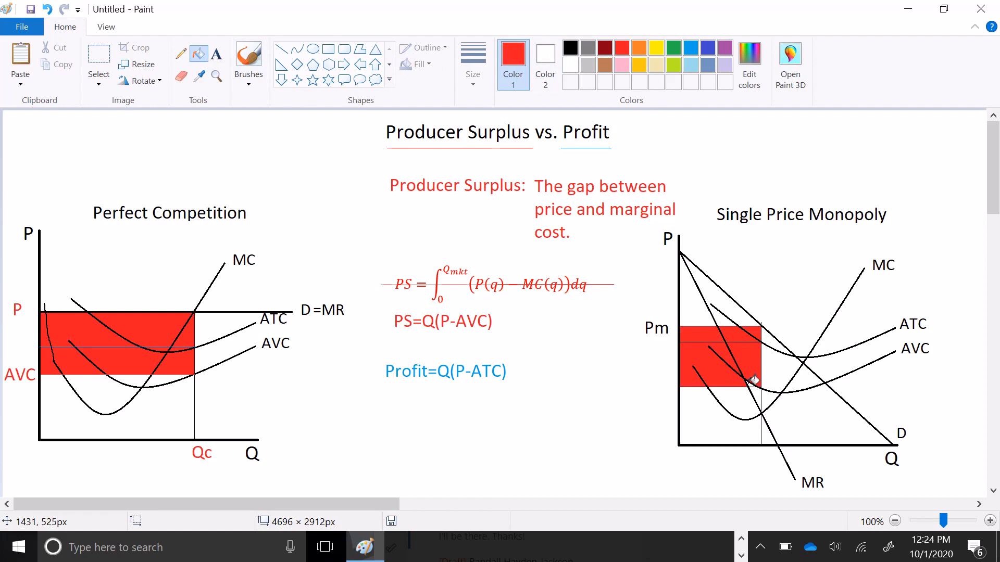
pyautogui.moveTo(765, 407)
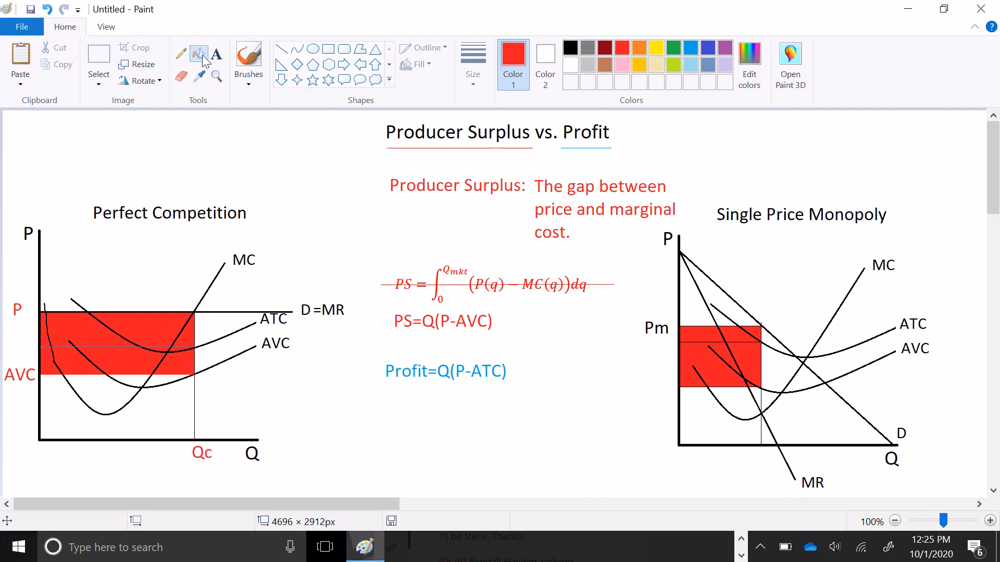
# Add the red equation Profit+FC=PS below the blue profit formula
pyautogui.click(217, 53)
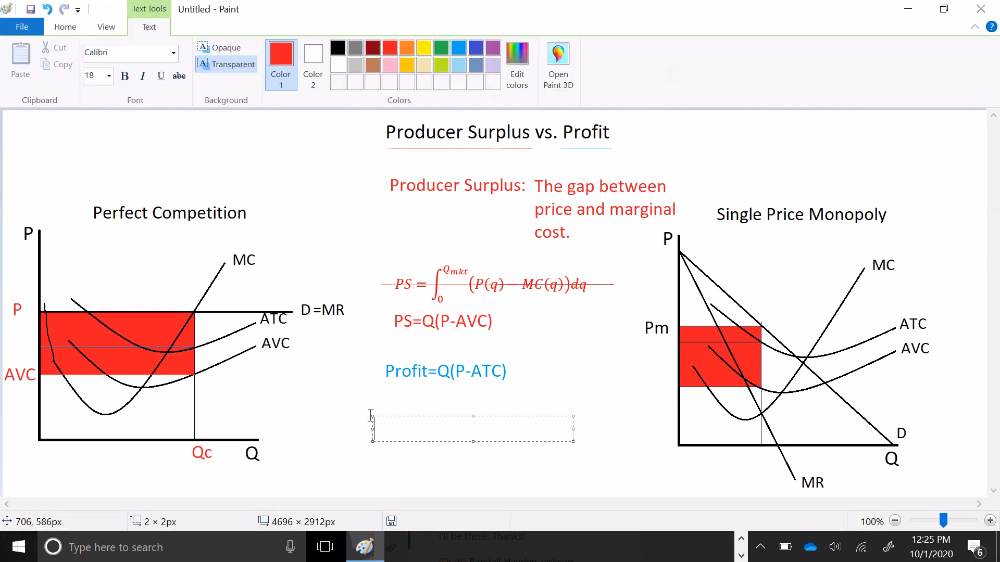
pyautogui.write('Profit')
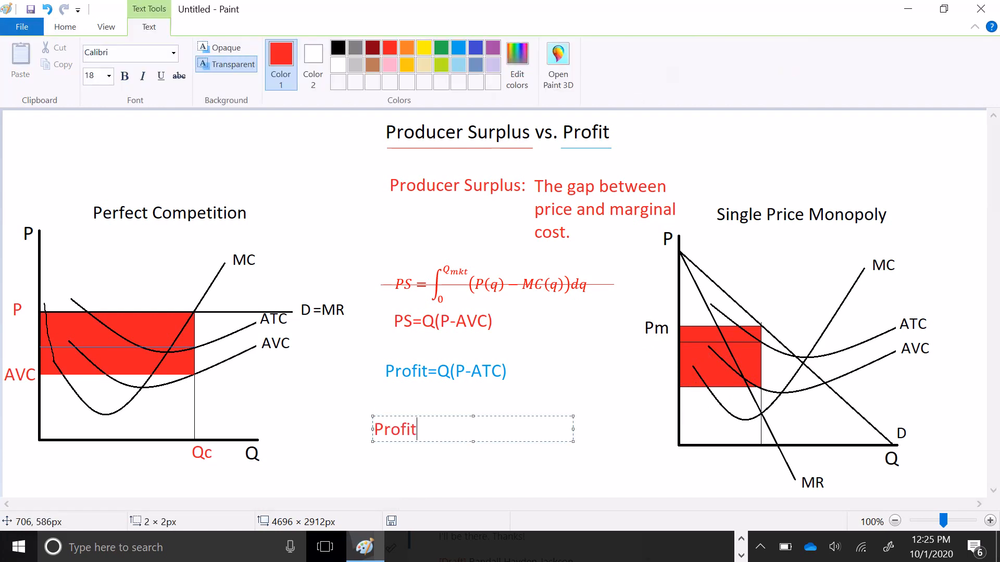
pyautogui.write('+FC')
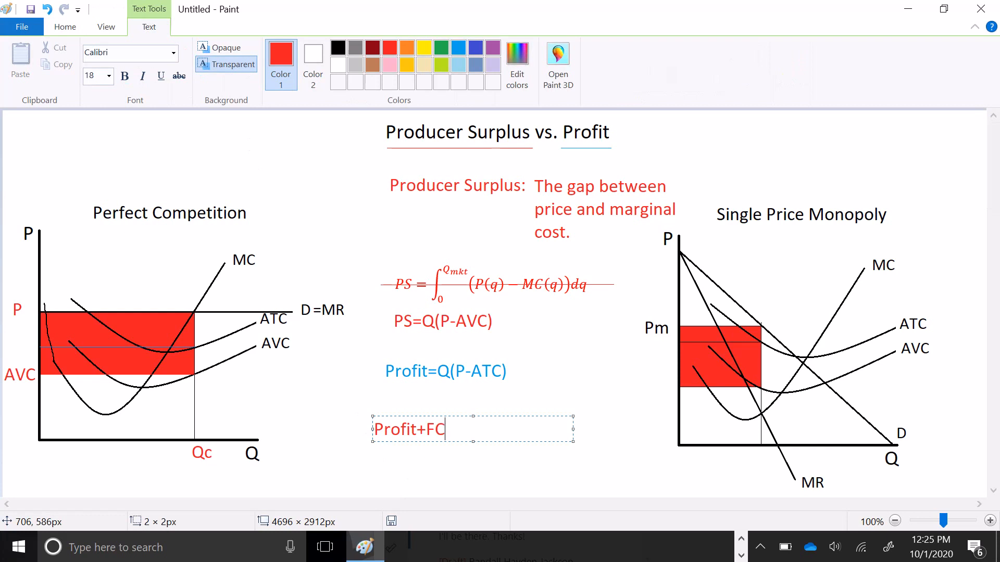
pyautogui.write('=PS')
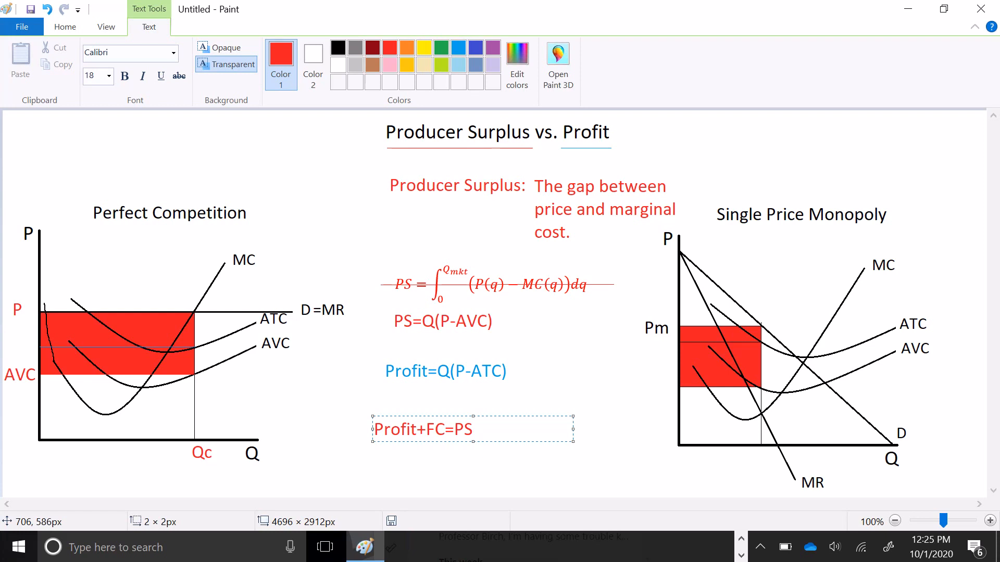
pyautogui.moveTo(256, 484)
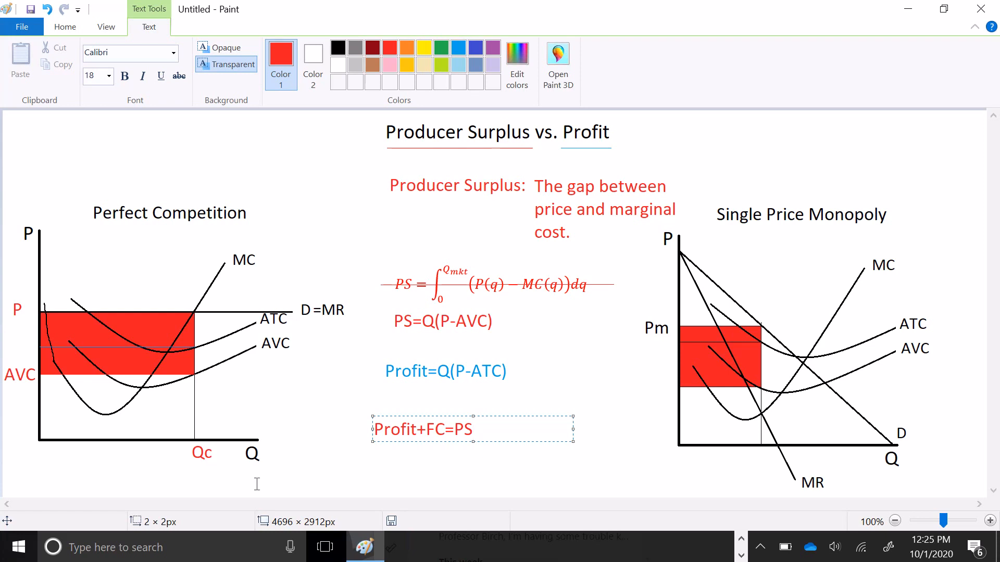